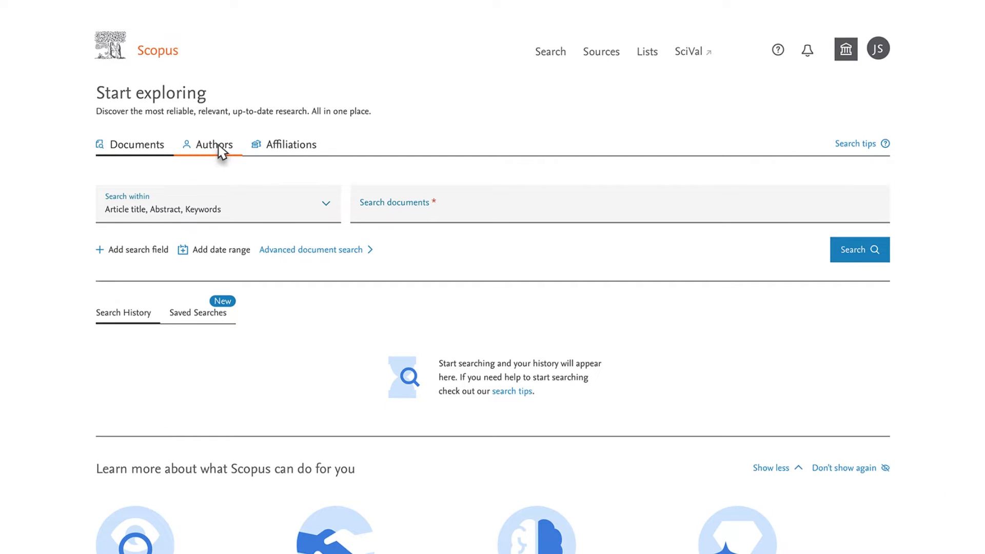
Step: Start an author search for last name Lee, first name Ha-na
left_click(214, 144)
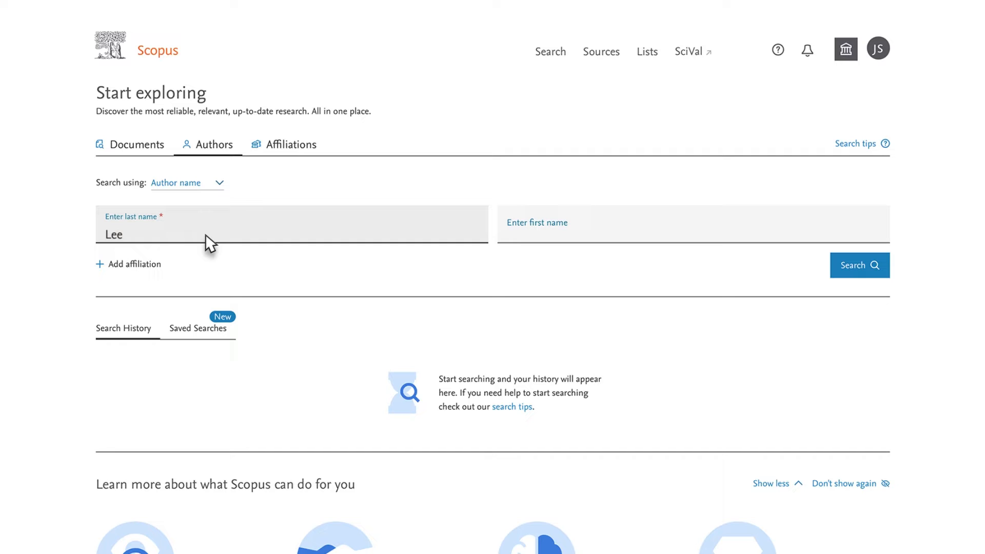
mouse_move(461, 244)
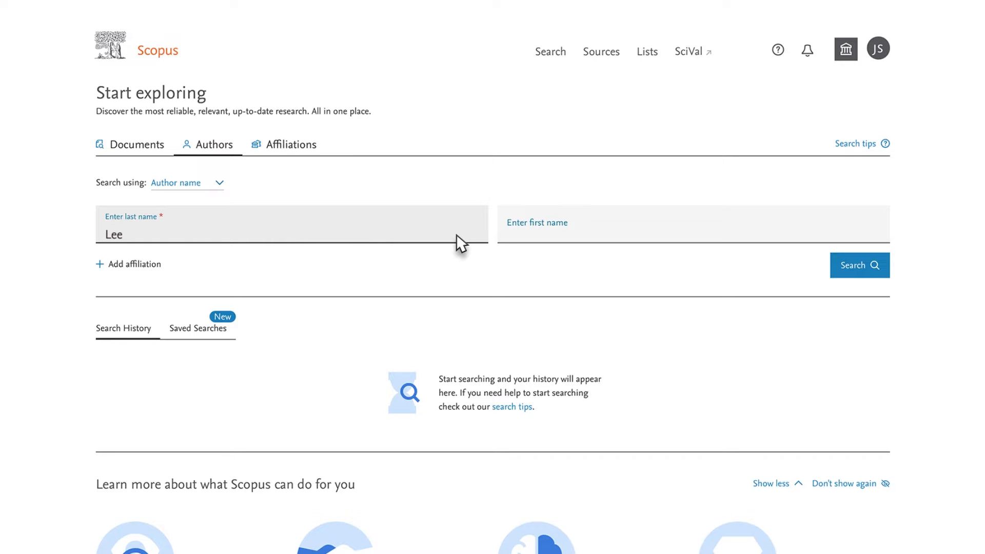
type("Ha-na")
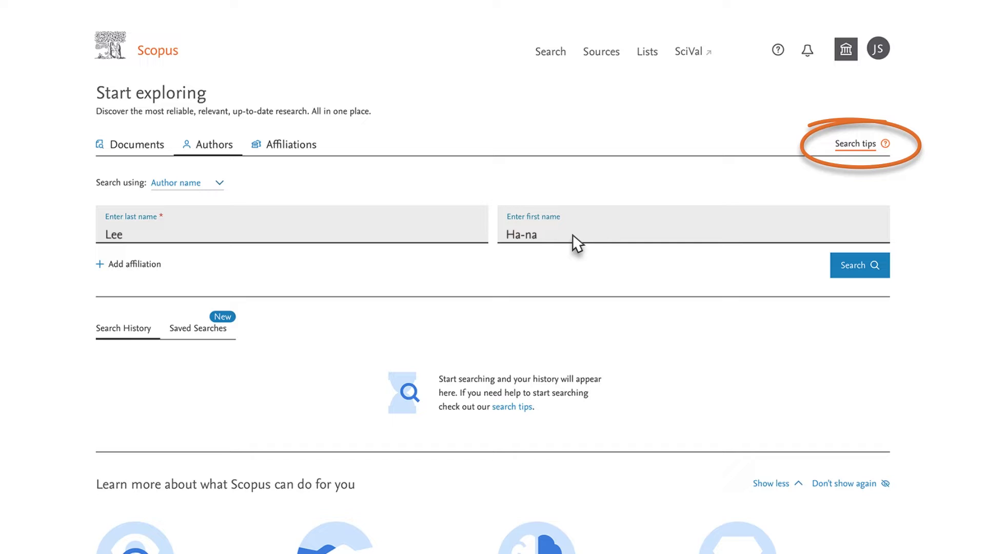
mouse_move(720, 258)
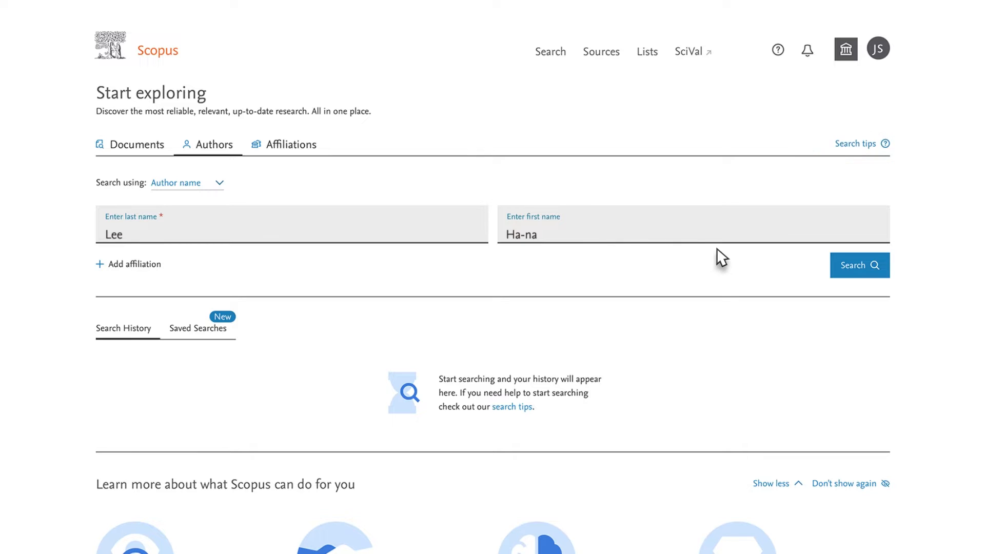
mouse_move(860, 265)
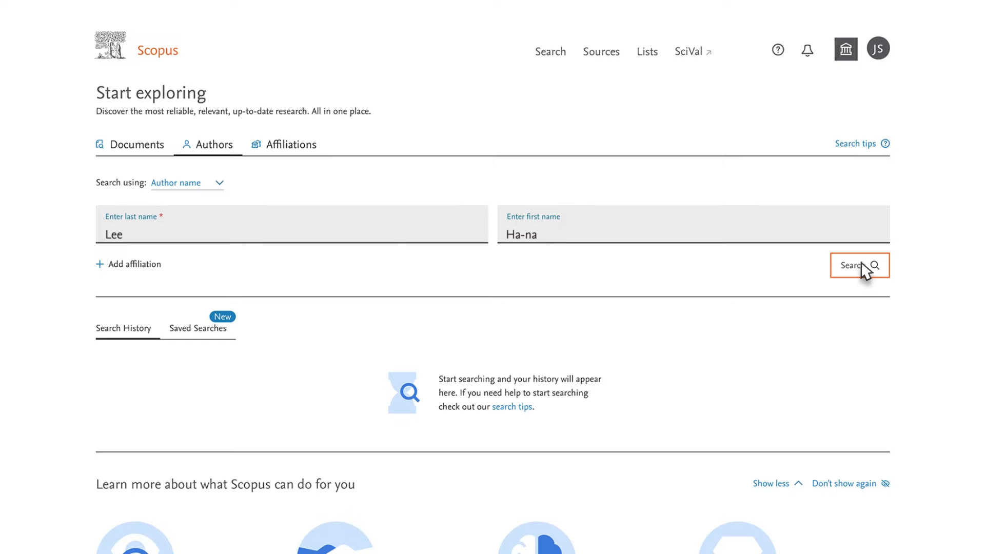
Step: Run the Lee, Ha-na author search and browse the 26 results
left_click(860, 265)
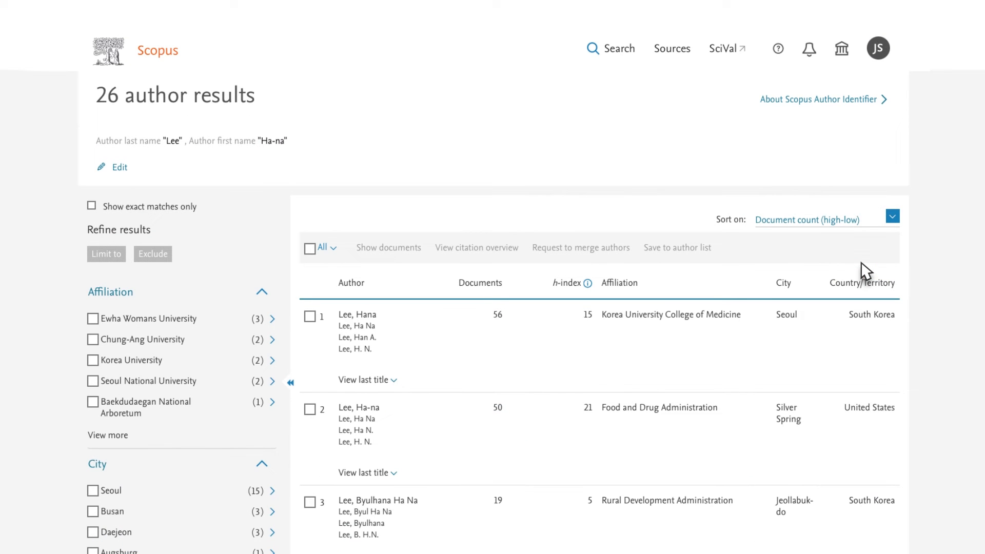
mouse_move(740, 334)
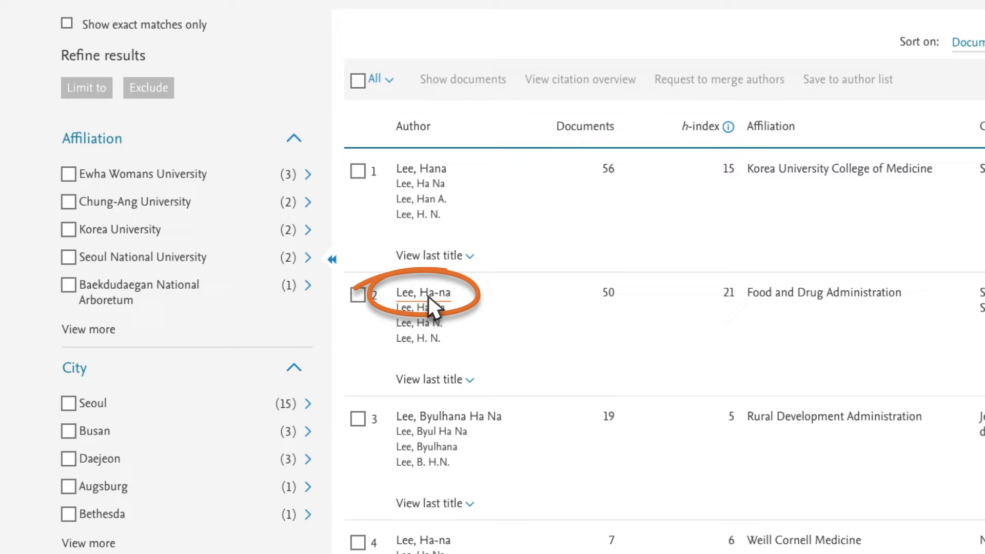
scroll("up", 3)
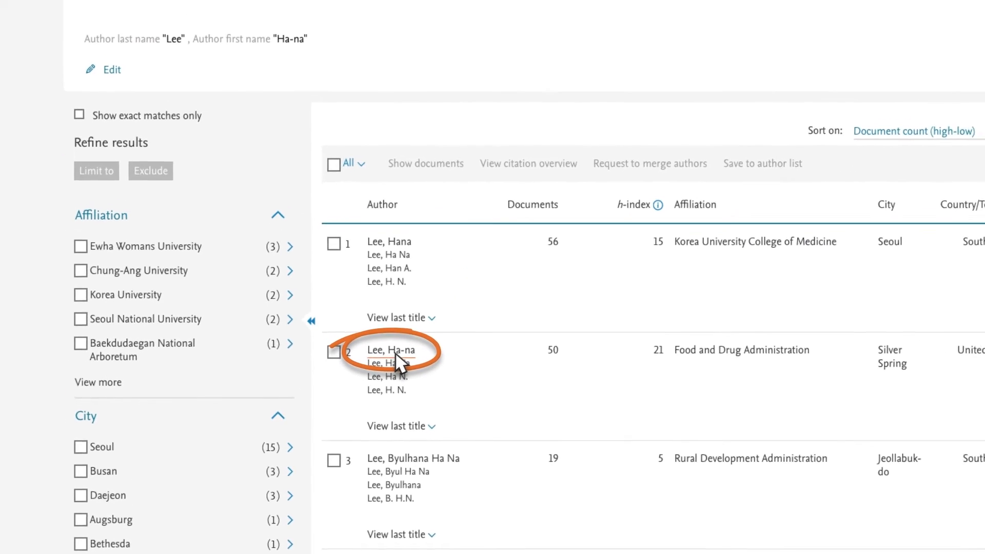
scroll("up", 3)
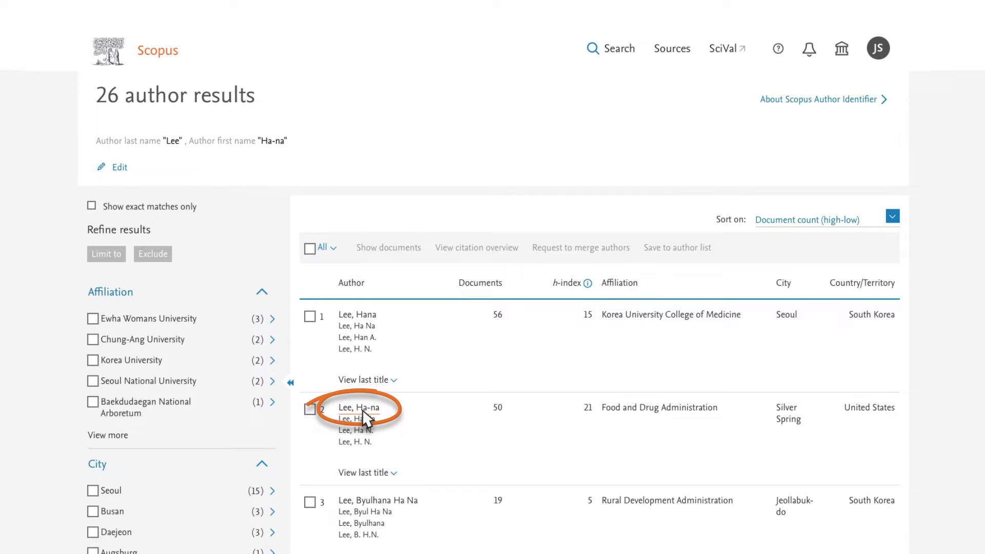
left_click(359, 407)
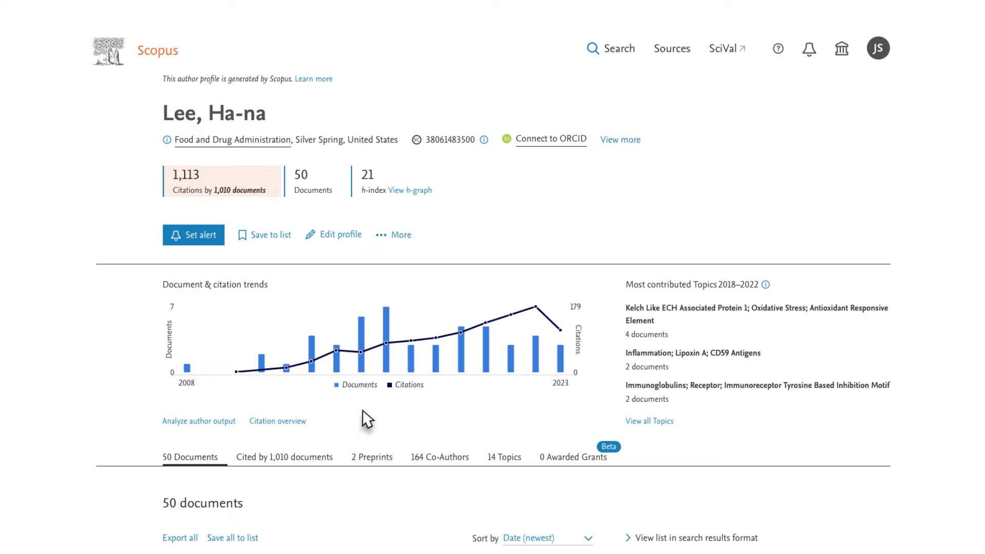
mouse_move(238, 214)
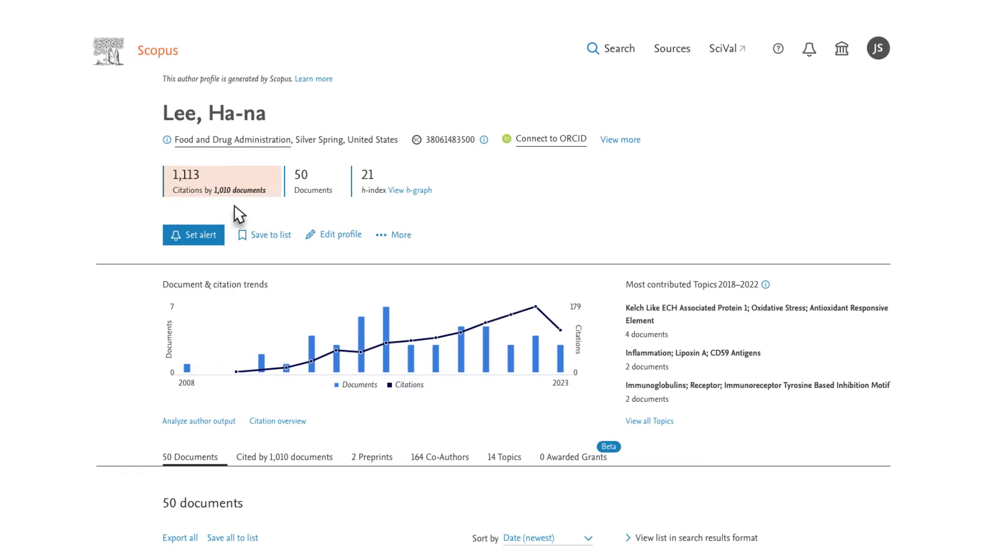
scroll("down", 3)
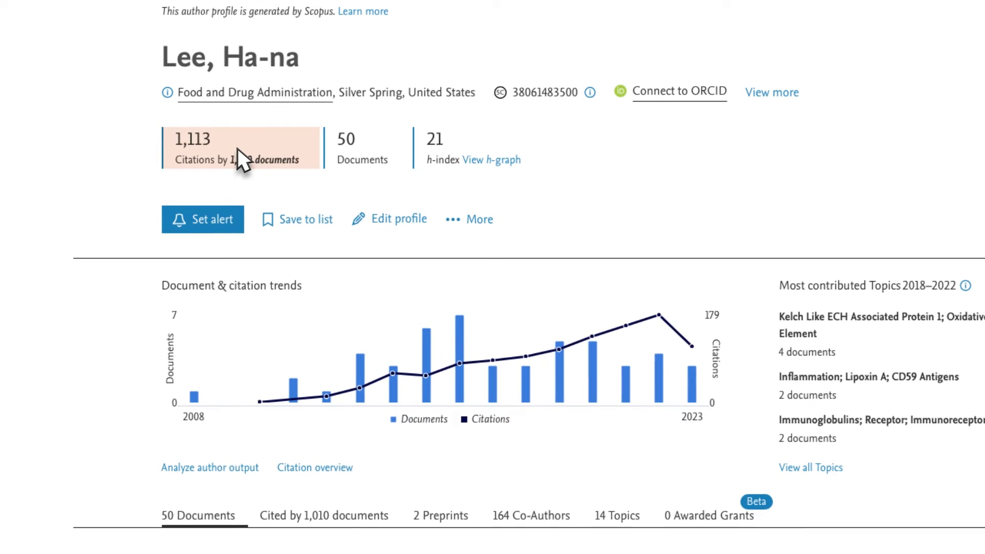
mouse_move(363, 147)
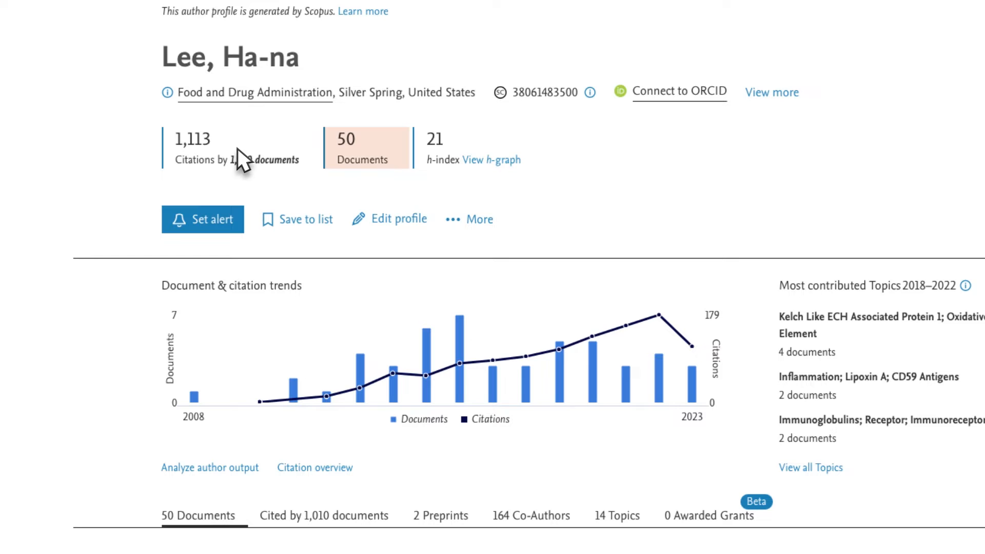
mouse_move(476, 148)
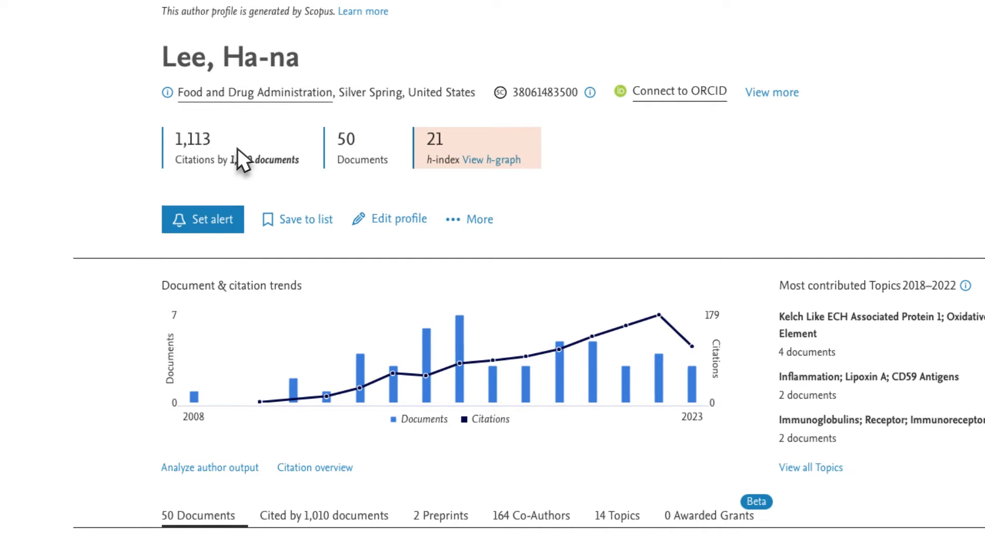
scroll("down", 3)
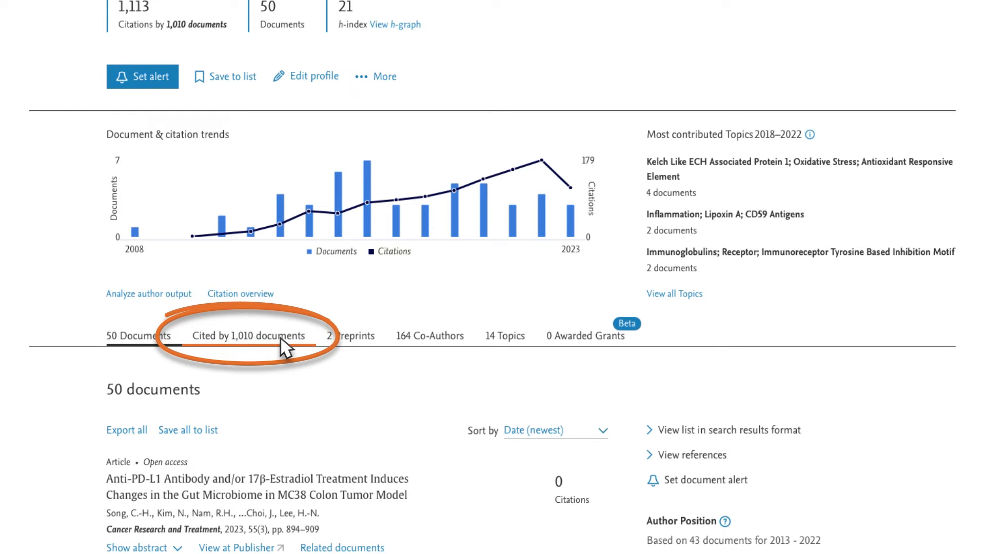
scroll("up", 3)
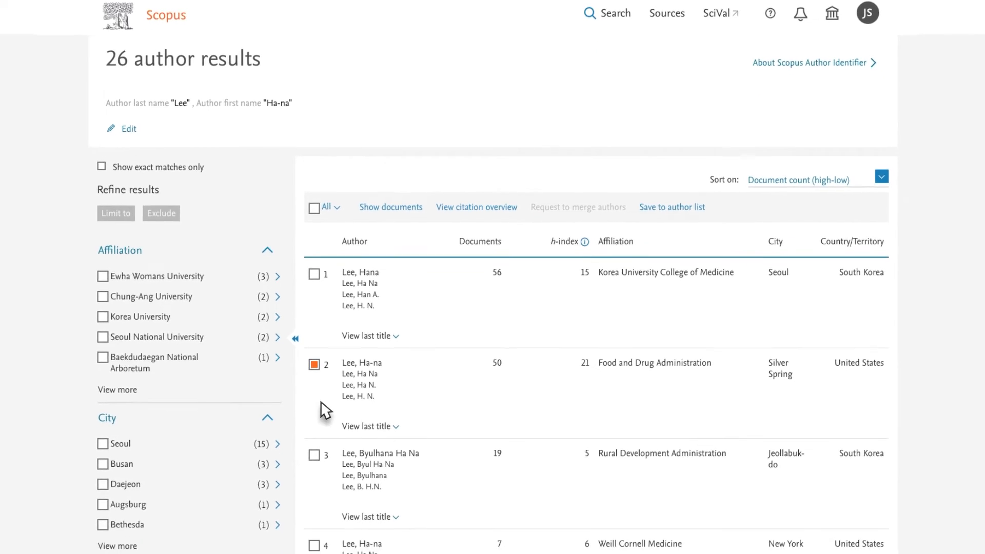
scroll("down", 3)
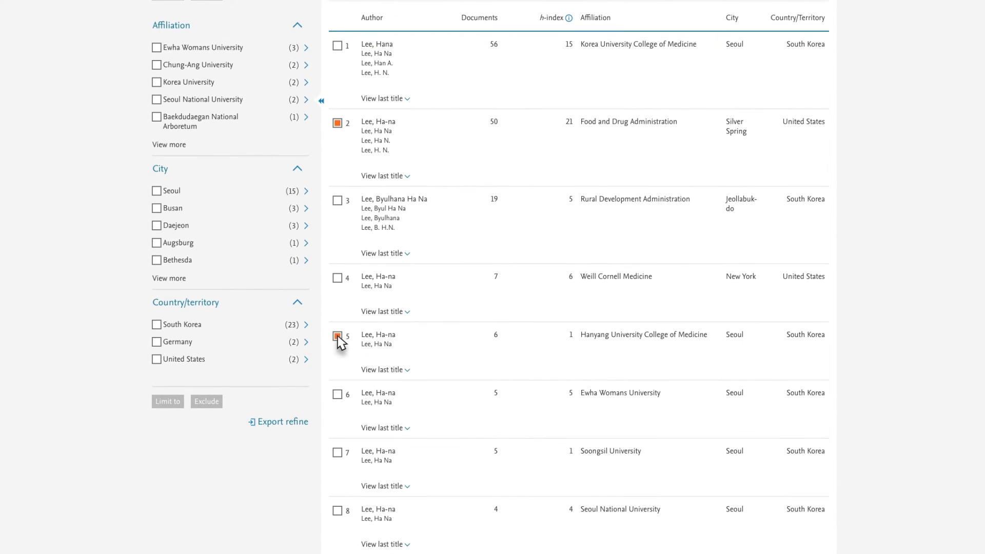
left_click(338, 395)
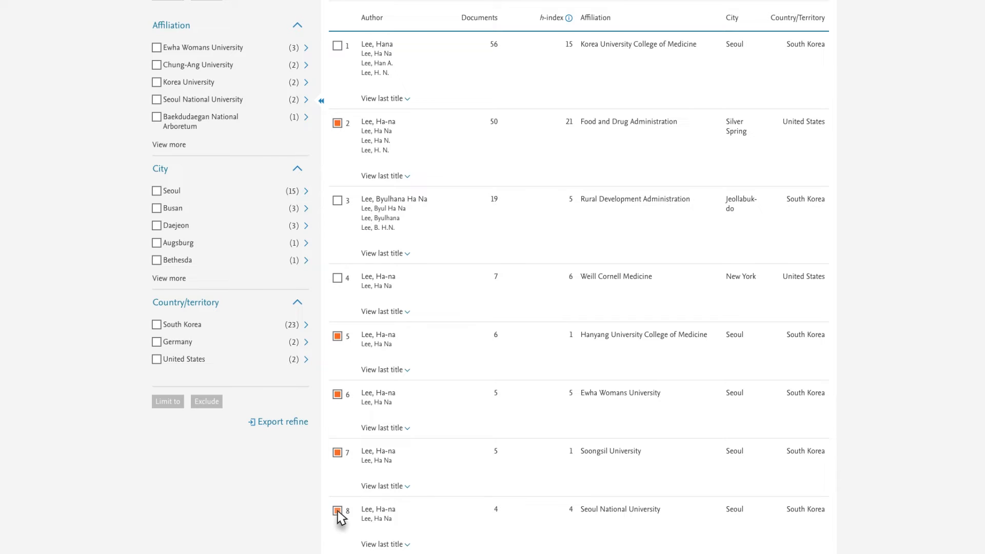
scroll("up", 3)
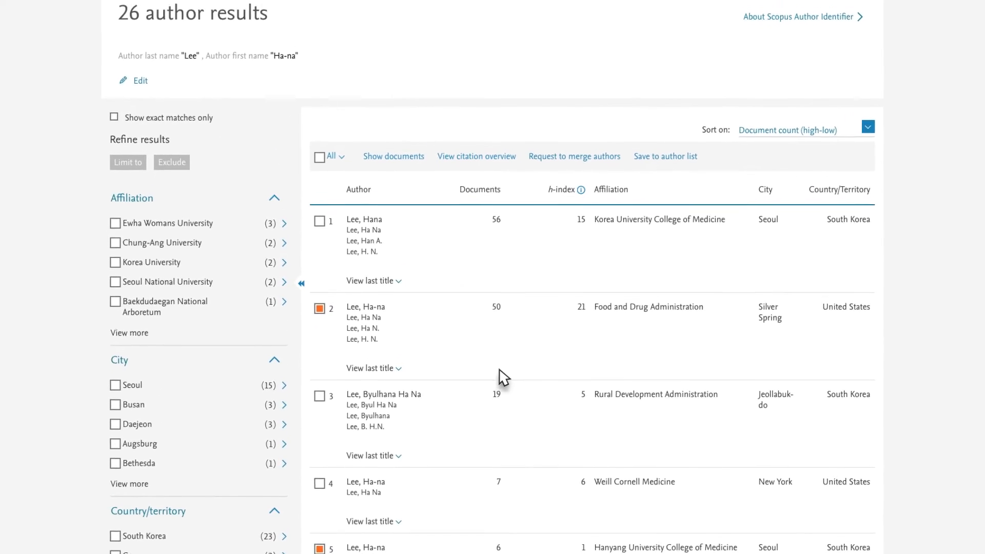
scroll("up", 3)
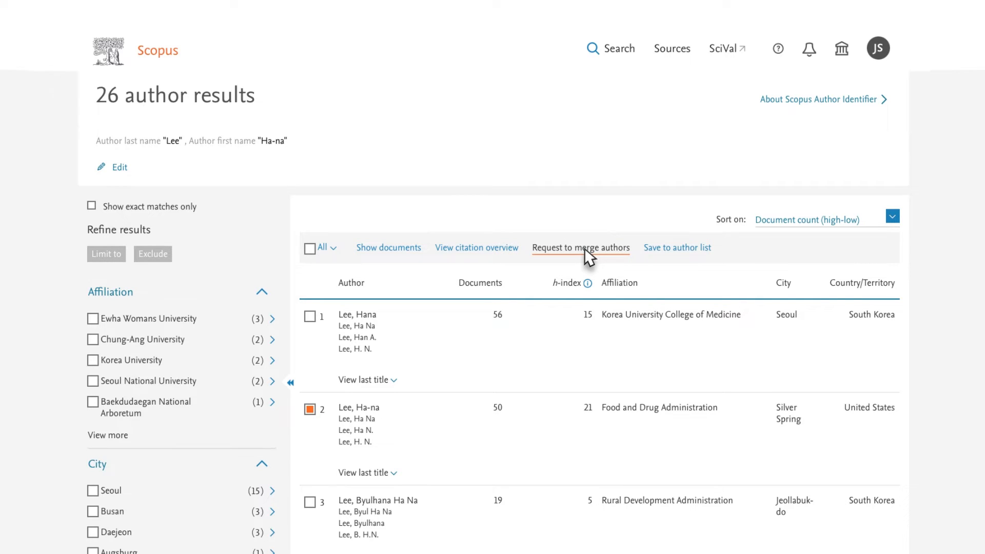
mouse_move(677, 247)
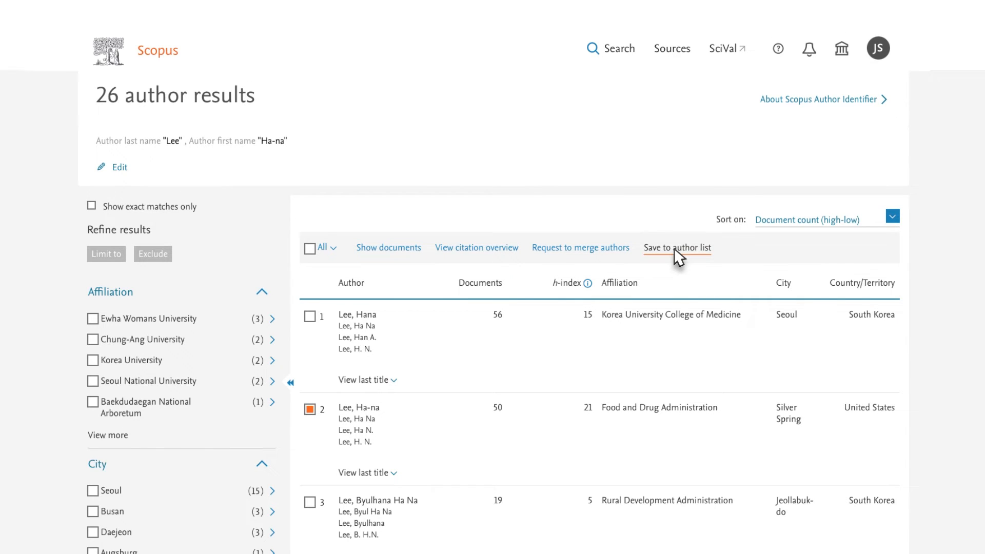
left_click(677, 246)
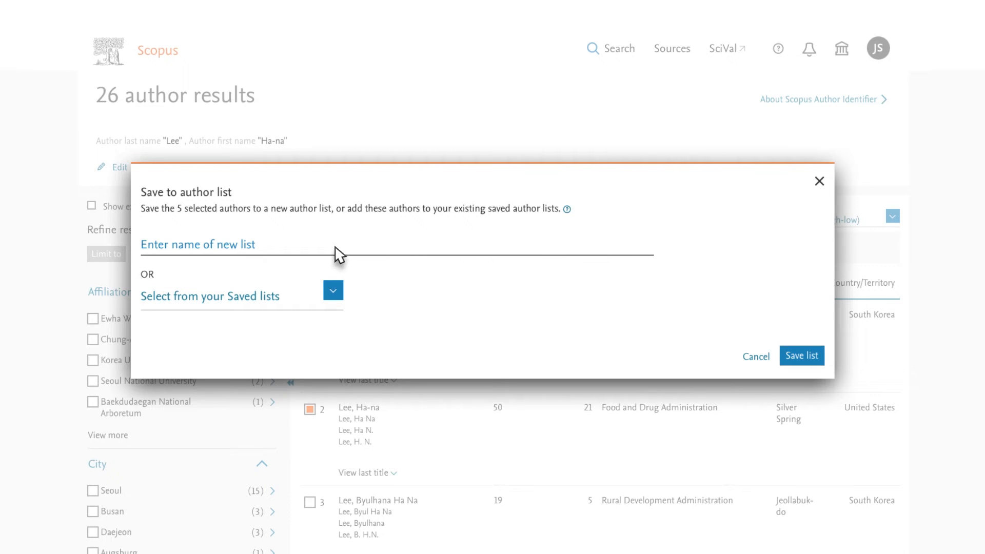
type("Ha-na Lee")
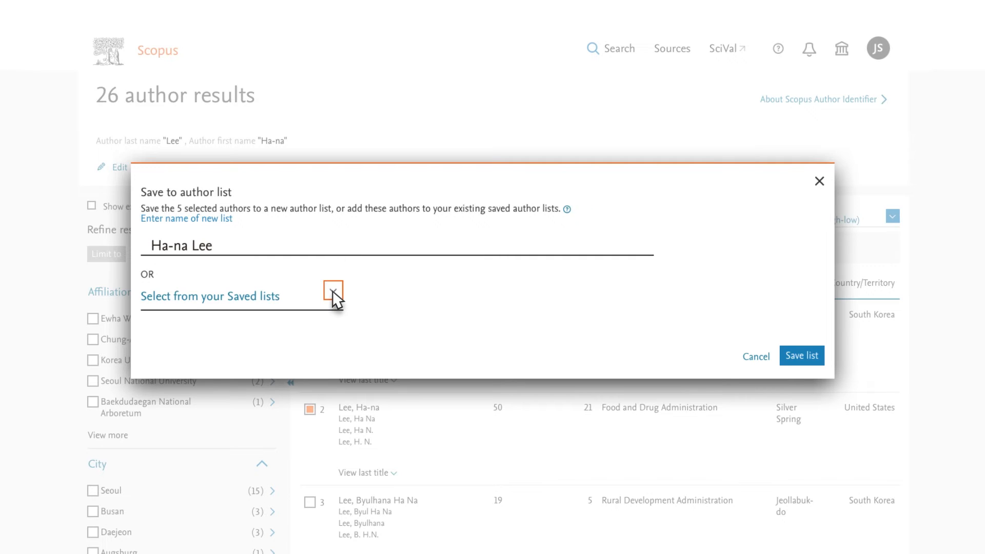
left_click(333, 296)
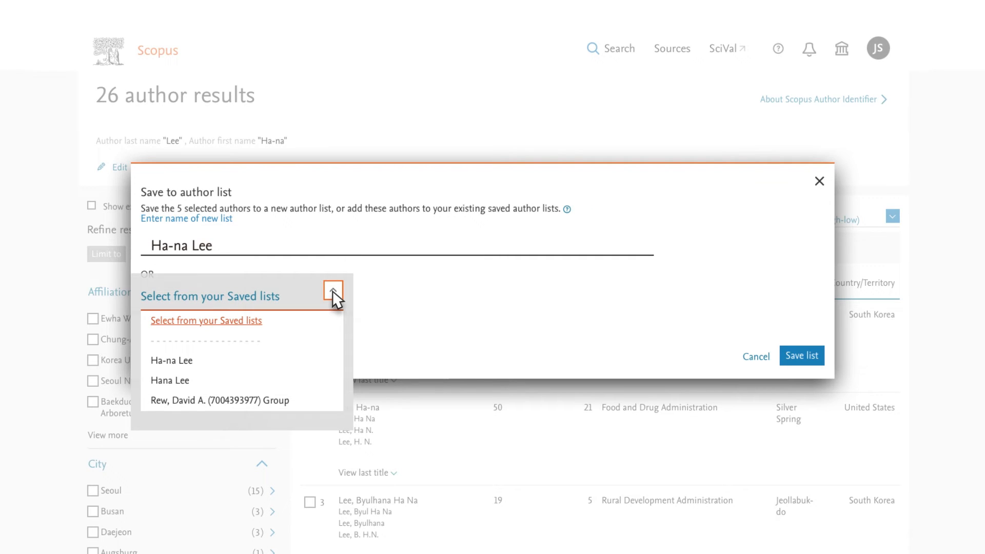
left_click(333, 296)
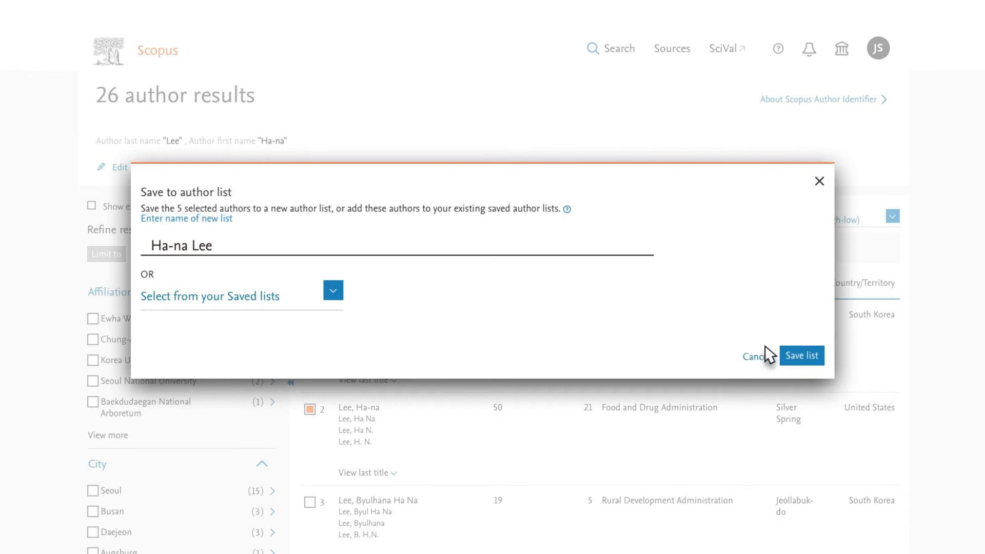
left_click(801, 355)
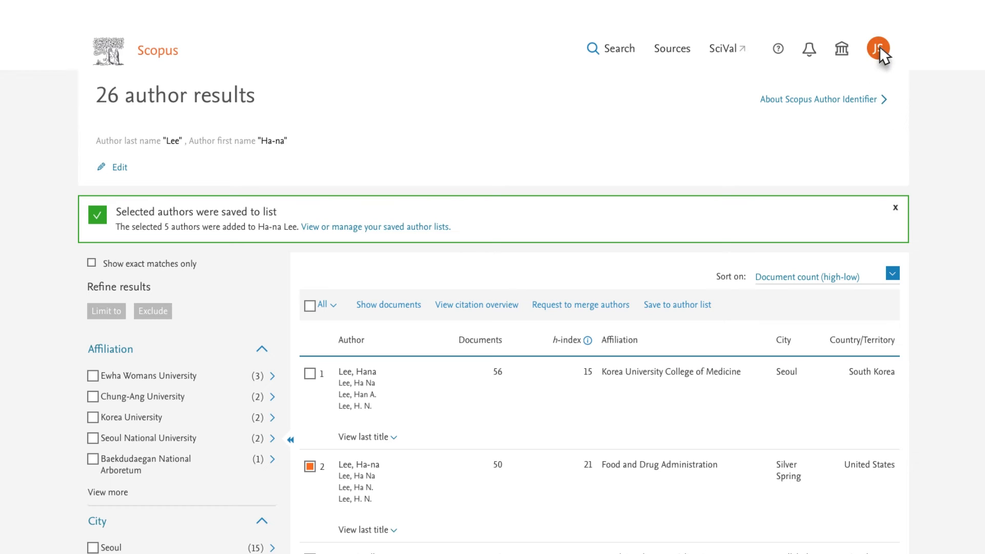
Step: Show the saved Authors lists via the account menu's Saved lists page
left_click(878, 50)
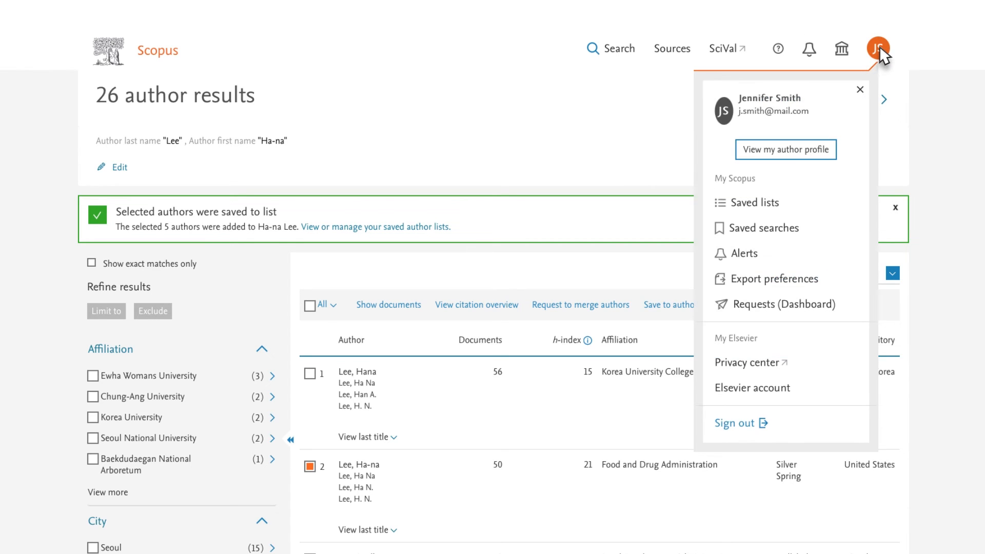
mouse_move(754, 203)
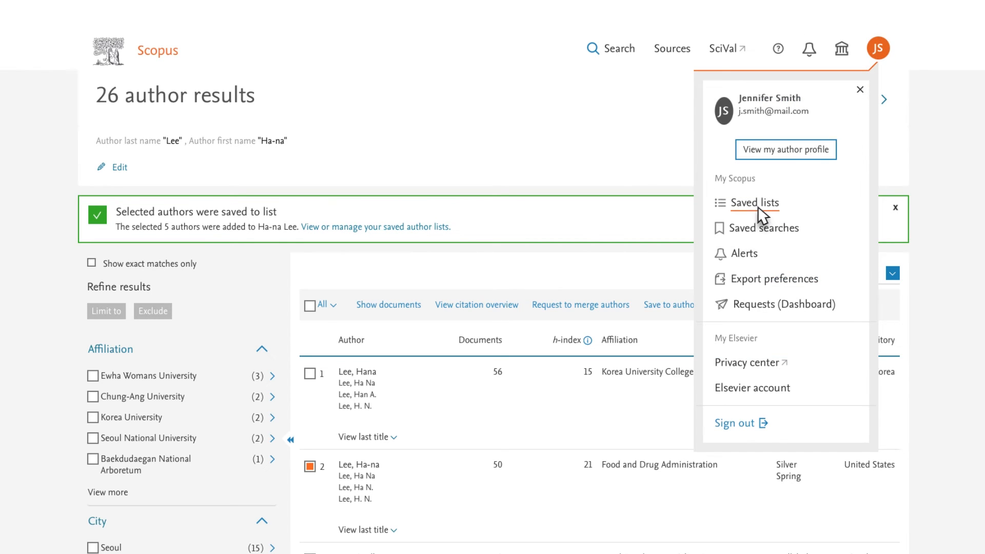
left_click(755, 202)
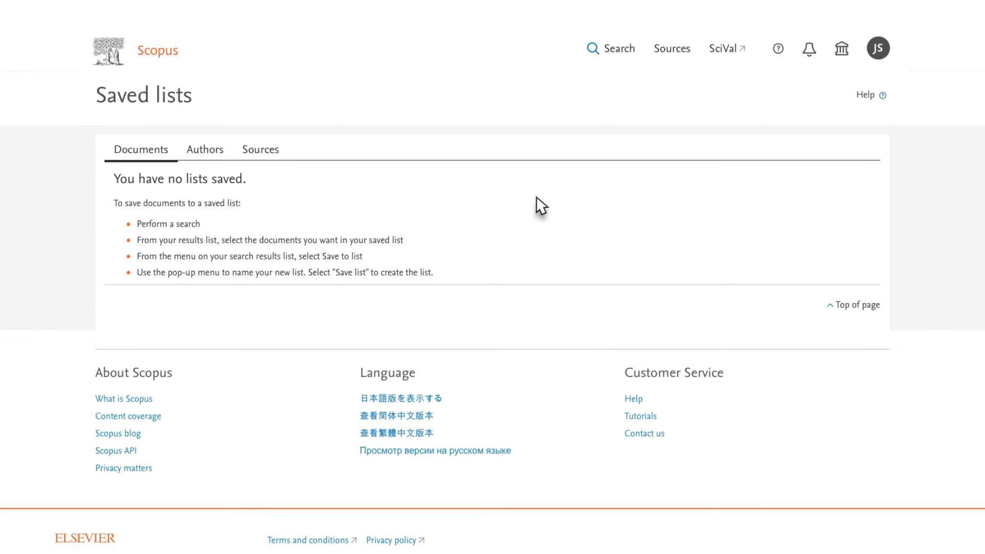
left_click(205, 149)
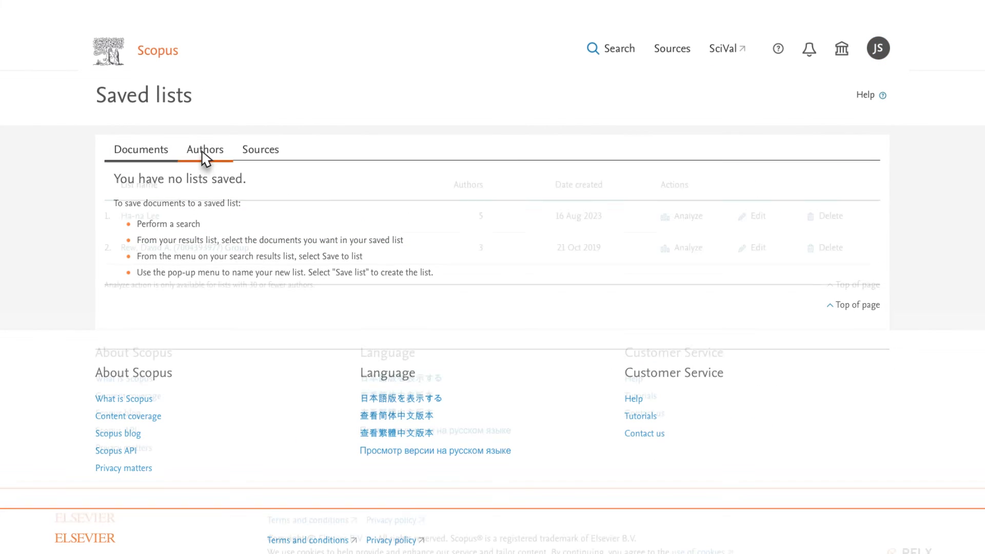
left_click(204, 150)
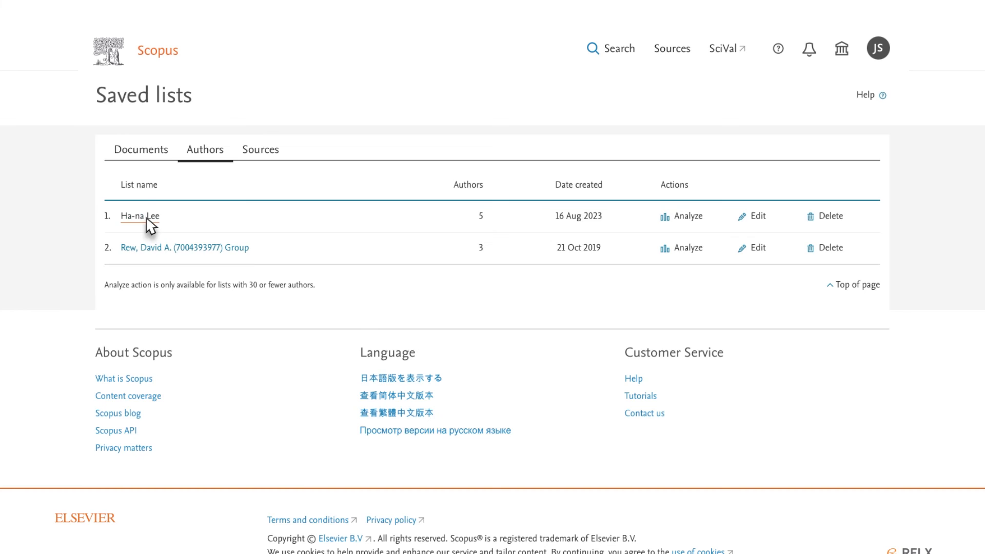
left_click(140, 218)
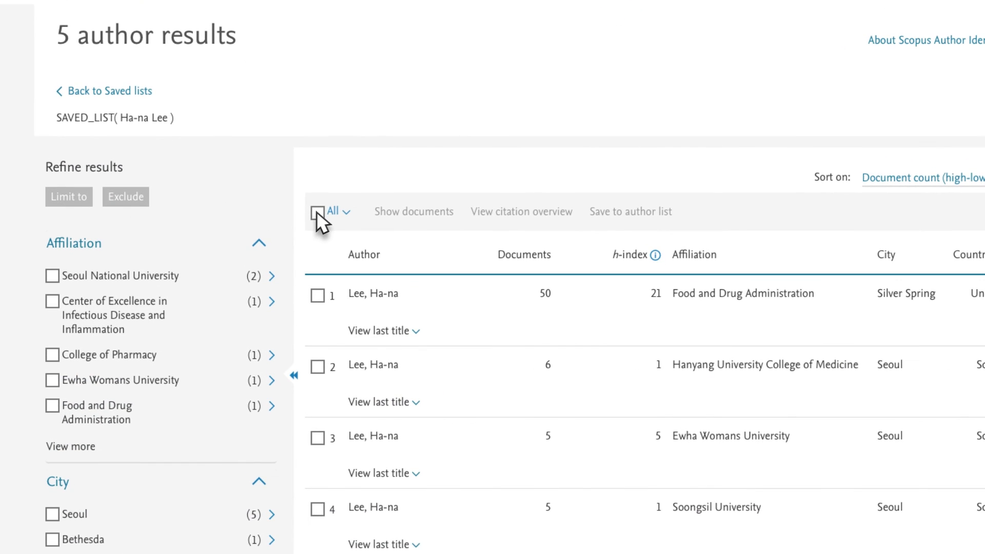
left_click(317, 210)
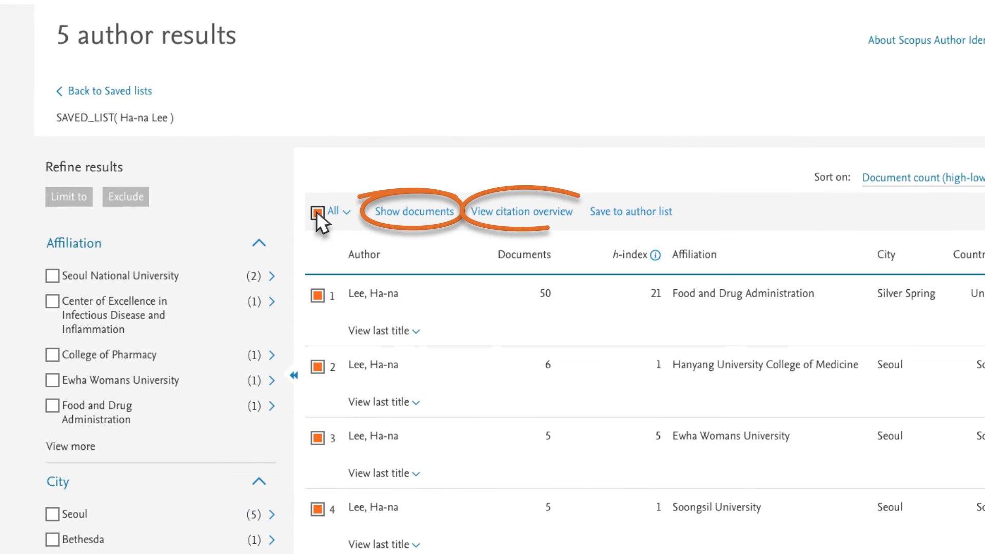